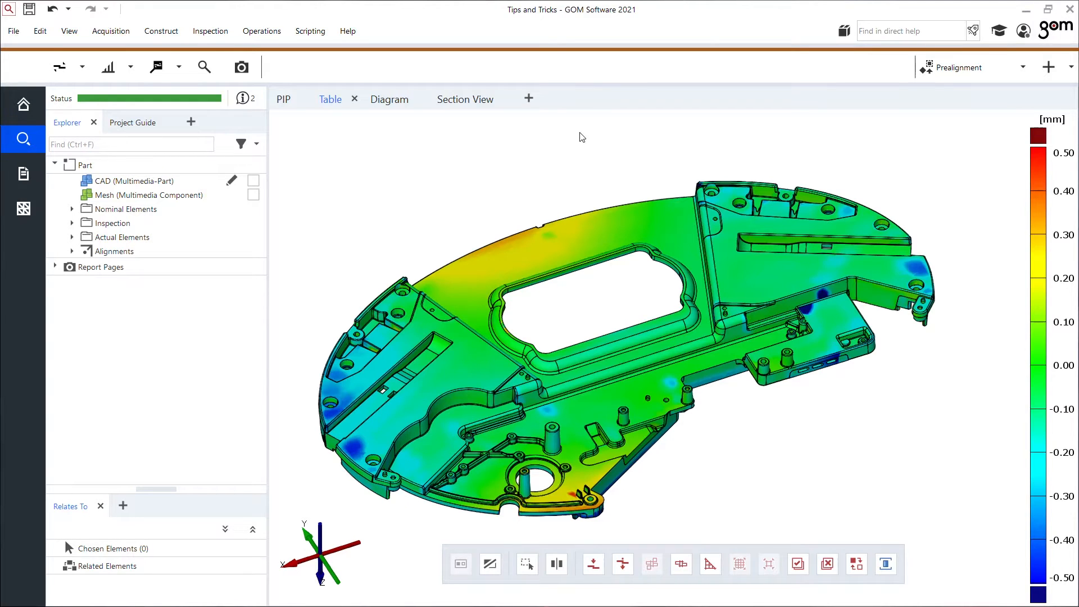
{"action": "mouse_move", "coordinate": [801, 111]}
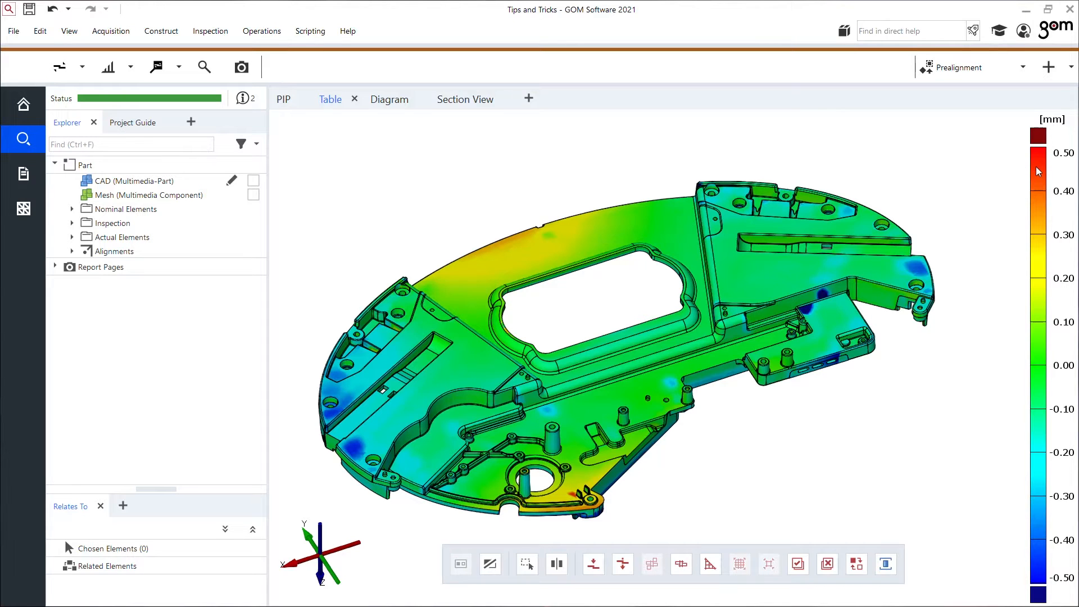
Apply an eight-colour stepped legend template (−0.41 to 0.27 mm) and recolour the top band dark red.
{"action": "right_click", "coordinate": [1038, 171]}
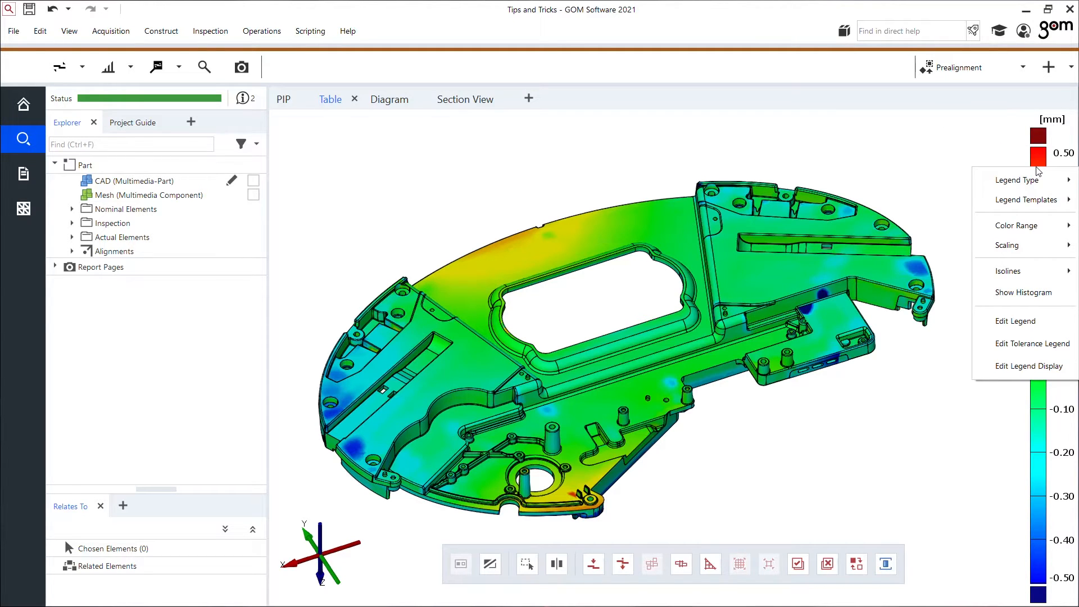
{"action": "left_click", "coordinate": [1025, 199]}
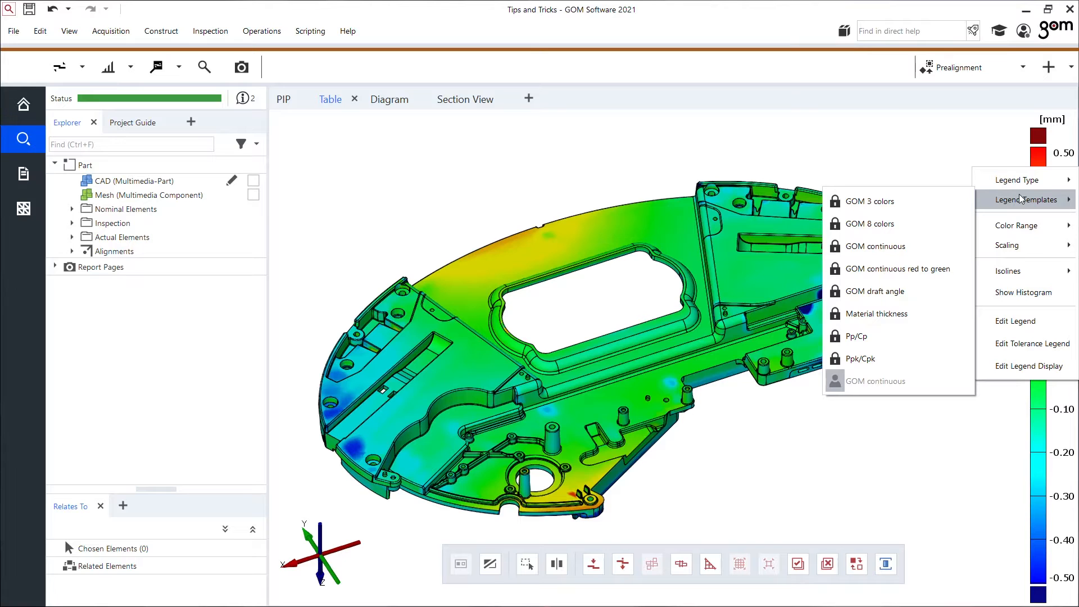
{"action": "mouse_move", "coordinate": [888, 223]}
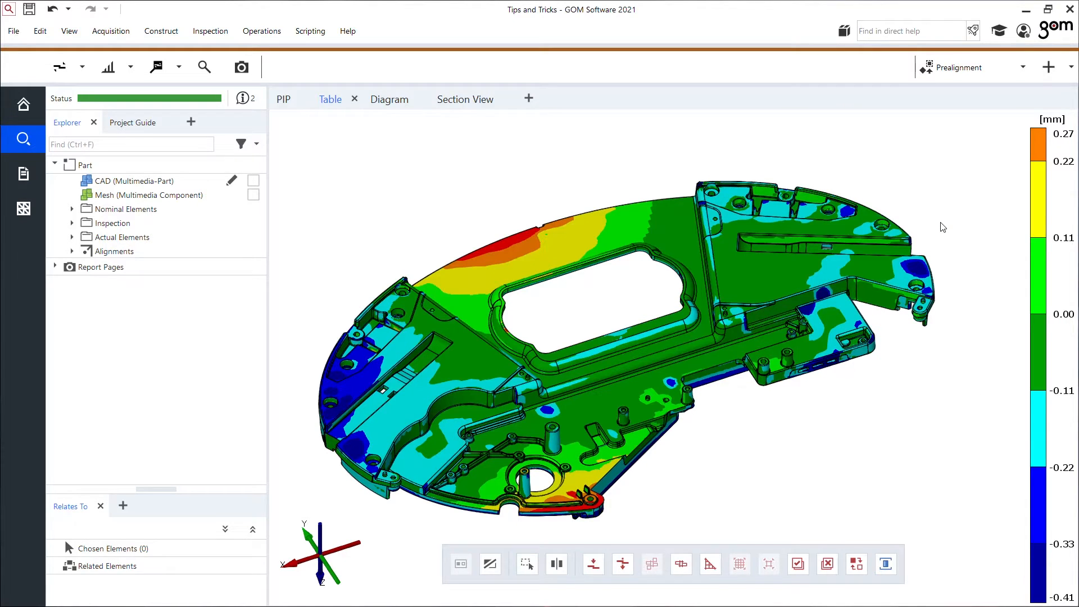
{"action": "left_click", "coordinate": [1064, 133]}
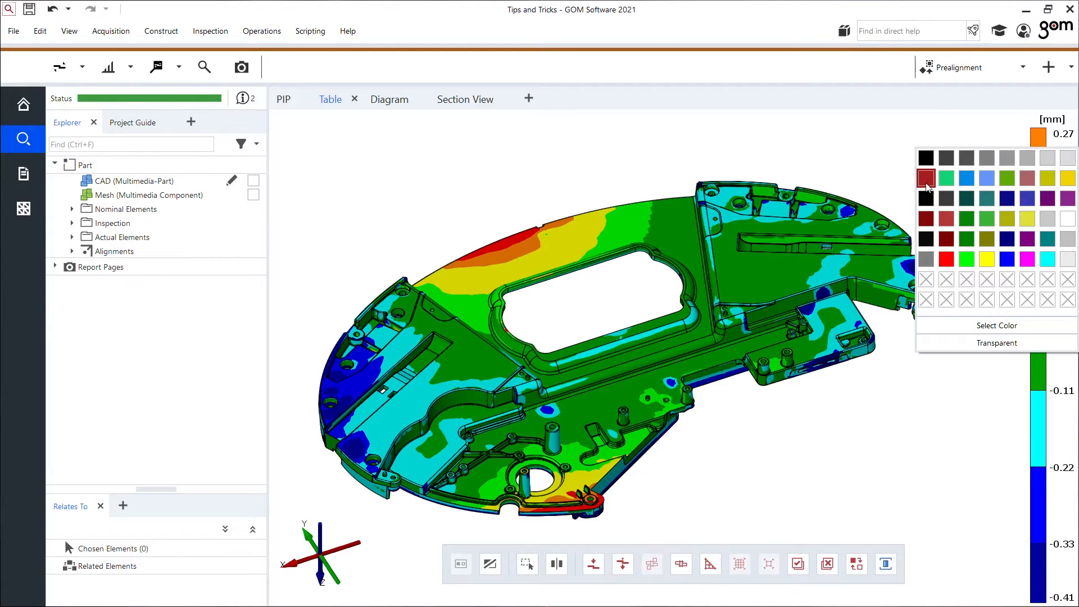
{"action": "left_click", "coordinate": [926, 178]}
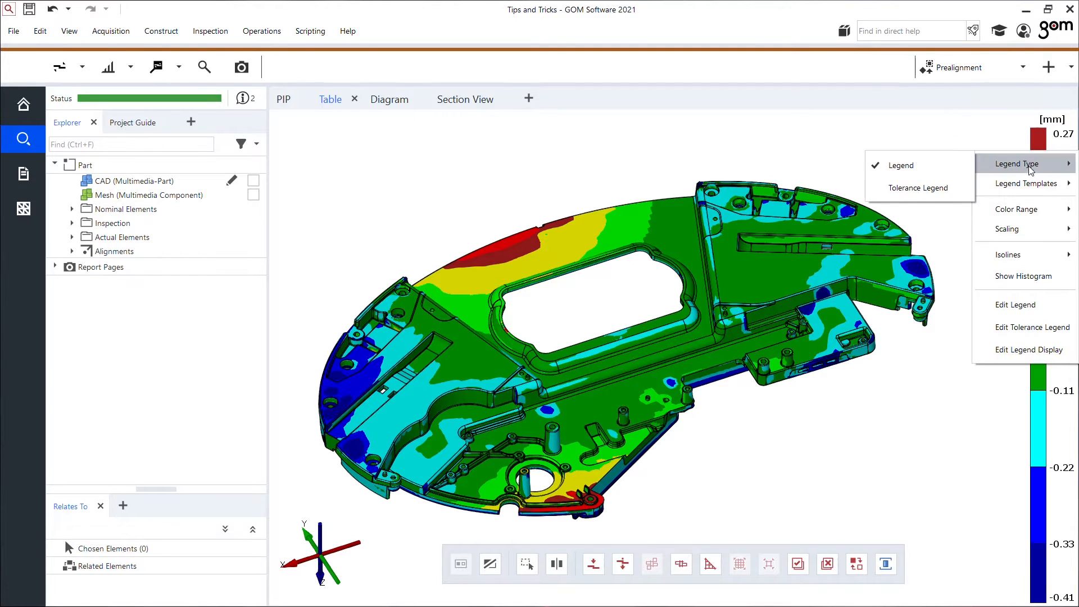
Switch the legend type to Tolerance Legend, showing 38.6% fail, 15.4% warn, 46.0% within.
{"action": "left_click", "coordinate": [919, 188]}
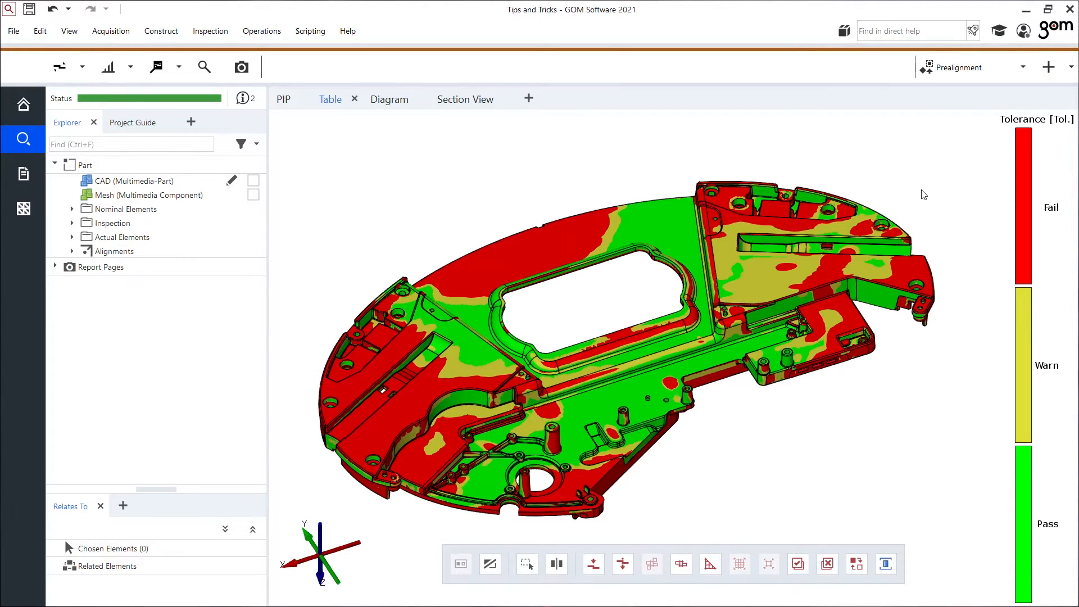
{"action": "mouse_move", "coordinate": [831, 245]}
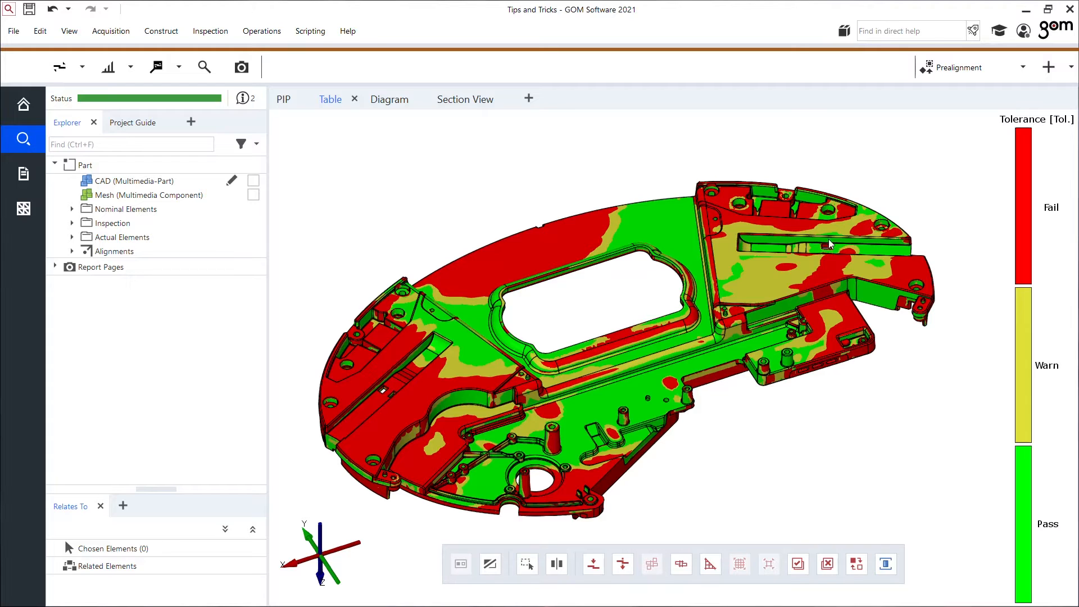
{"action": "left_click", "coordinate": [203, 67]}
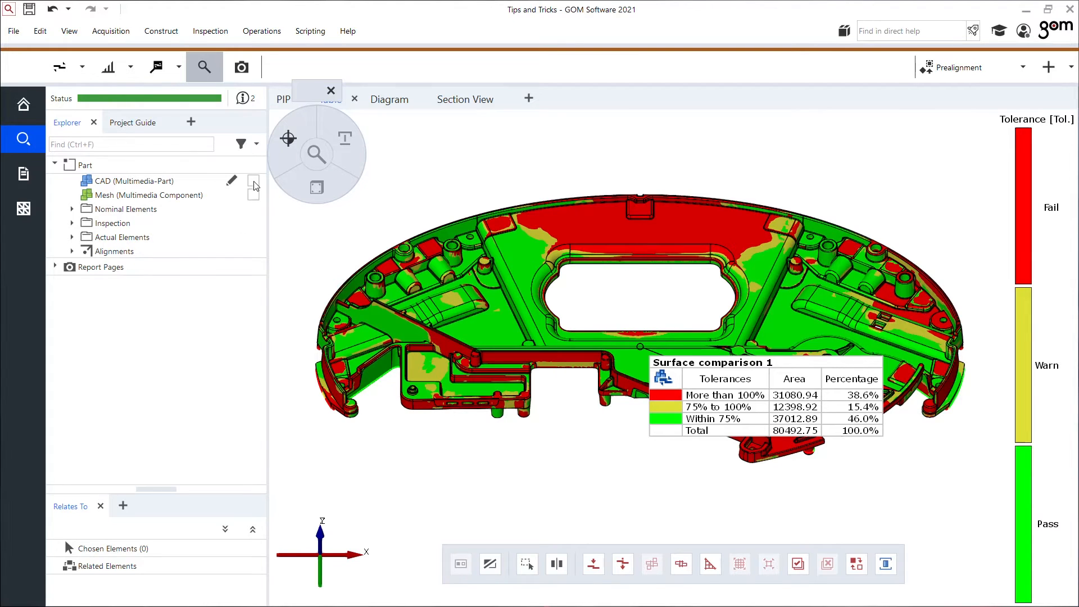
Hide the Mesh and show the Multimedia-Part CAD model in the Explorer.
{"action": "left_click", "coordinate": [135, 180]}
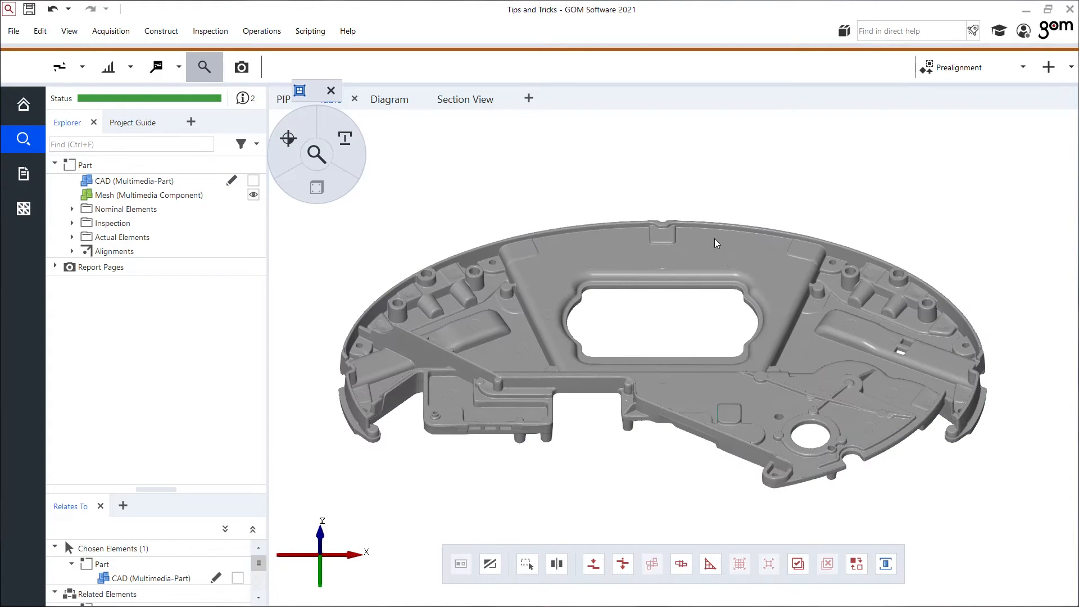
{"action": "left_click", "coordinate": [253, 180]}
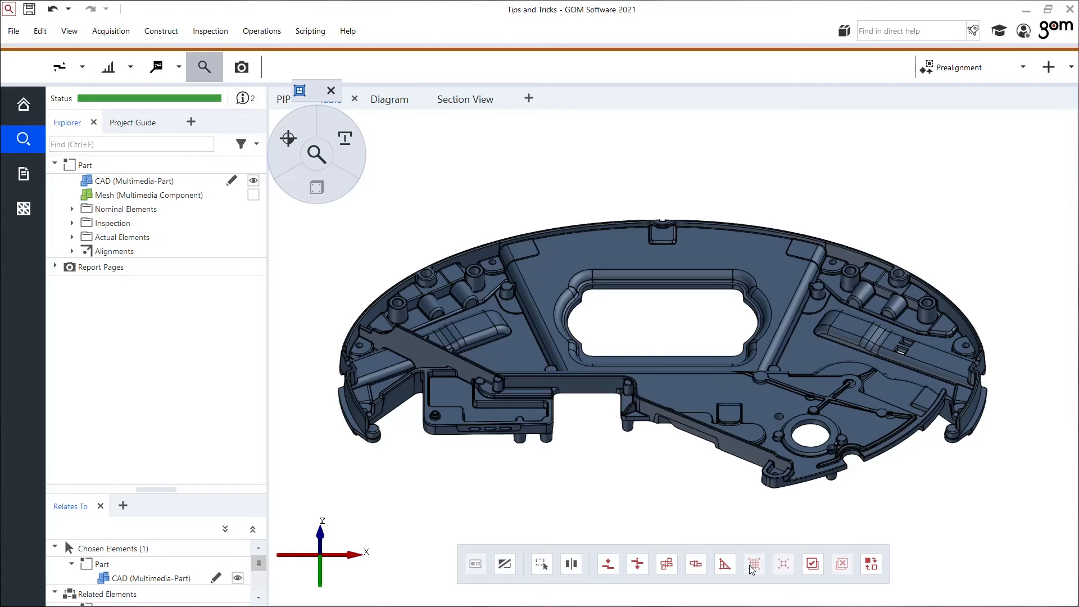
{"action": "mouse_move", "coordinate": [755, 564]}
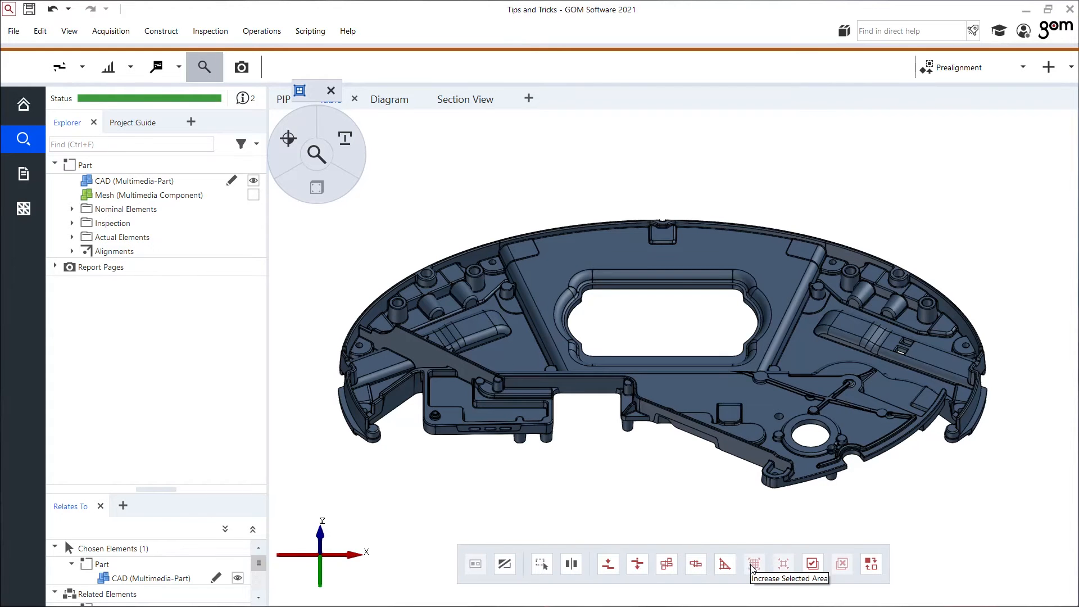
{"action": "mouse_move", "coordinate": [752, 540]}
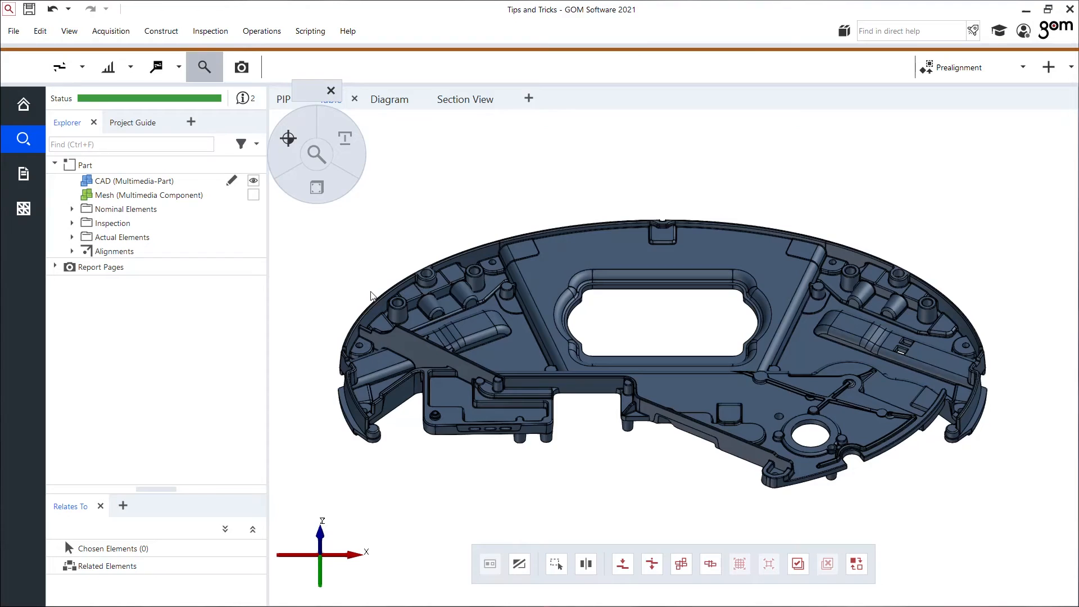
{"action": "left_click", "coordinate": [162, 31]}
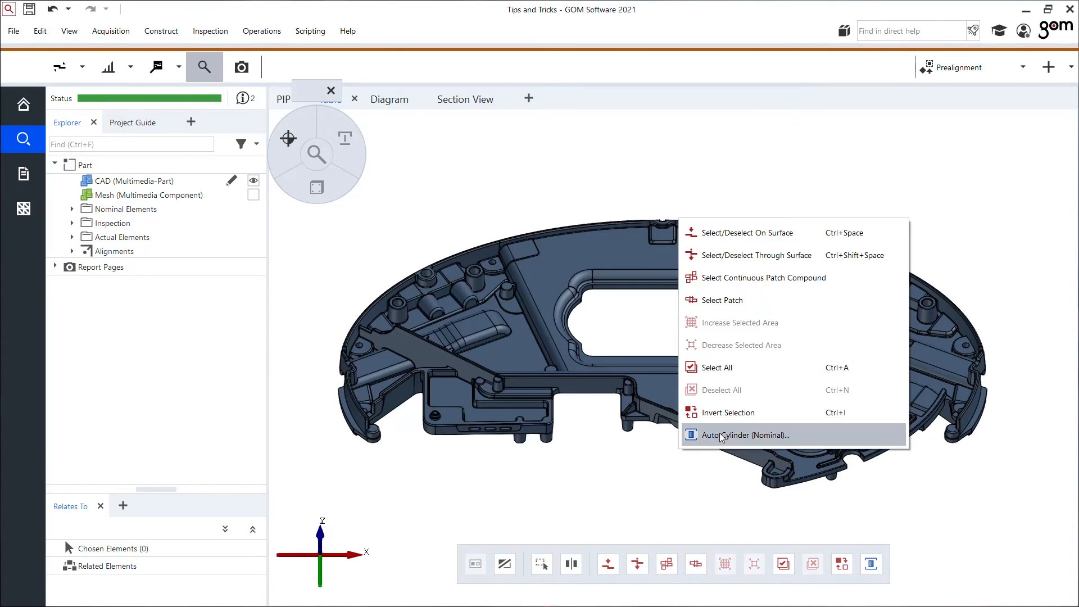
Run Auto Cylinder (Nominal) and fit Cylinder 1 (radius 8.204 mm) to the round hole.
{"action": "left_click", "coordinate": [744, 435]}
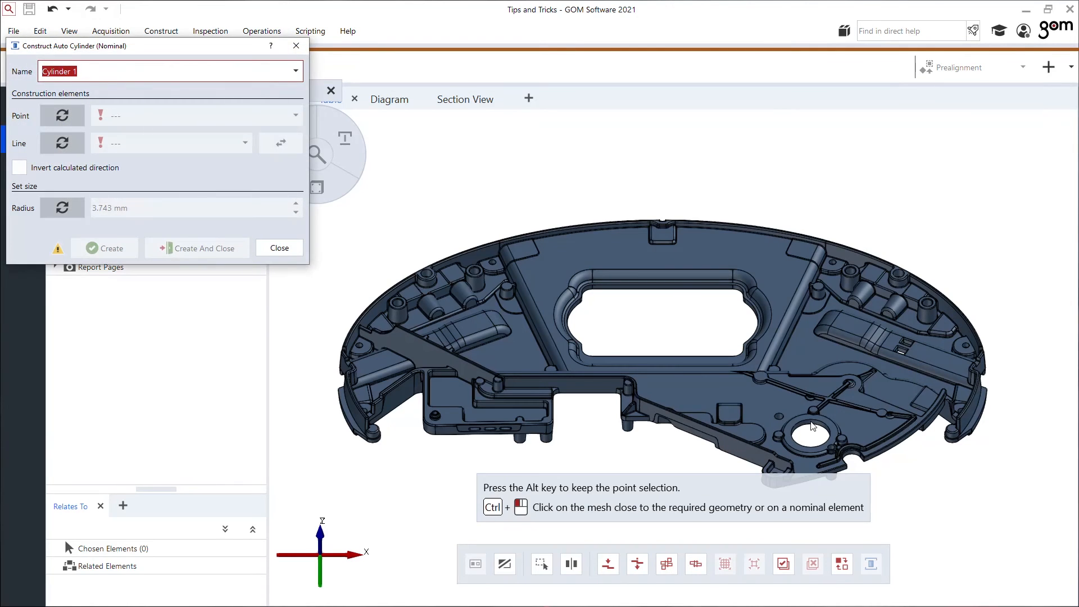
{"action": "left_click", "coordinate": [813, 425]}
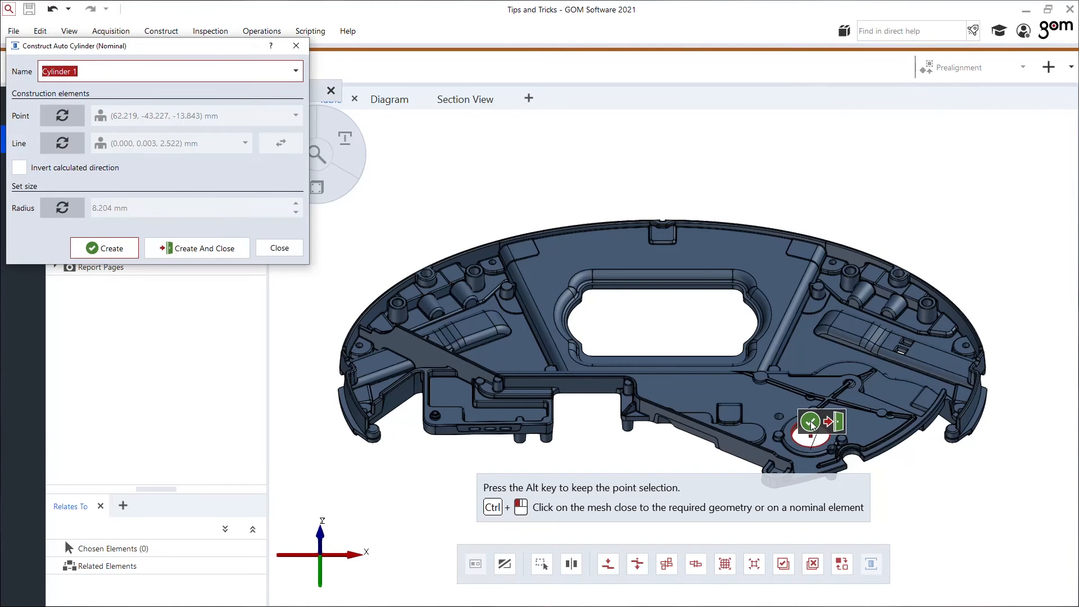